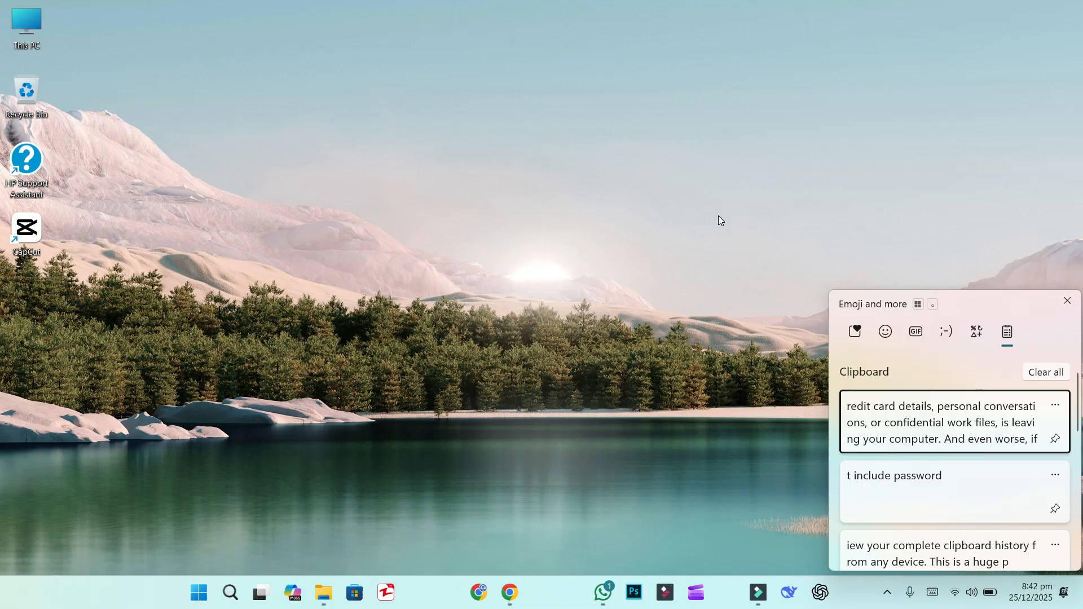
Close the Emoji and more clipboard history panel to return to the desktop
{"action": "scroll", "scroll_direction": "down", "scroll_amount": 3}
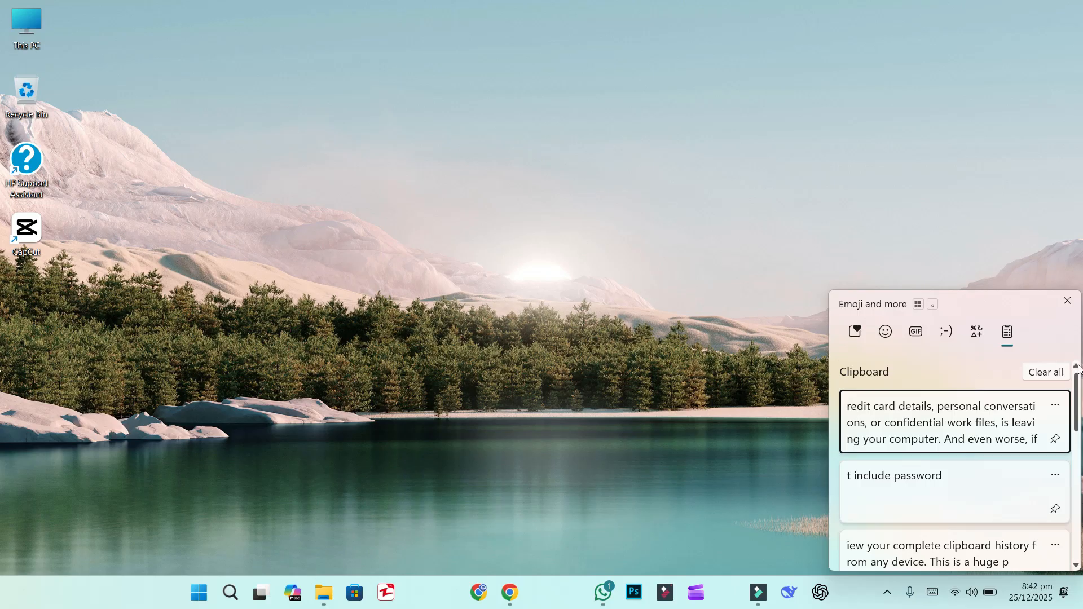
{"action": "mouse_move", "coordinate": [1058, 314]}
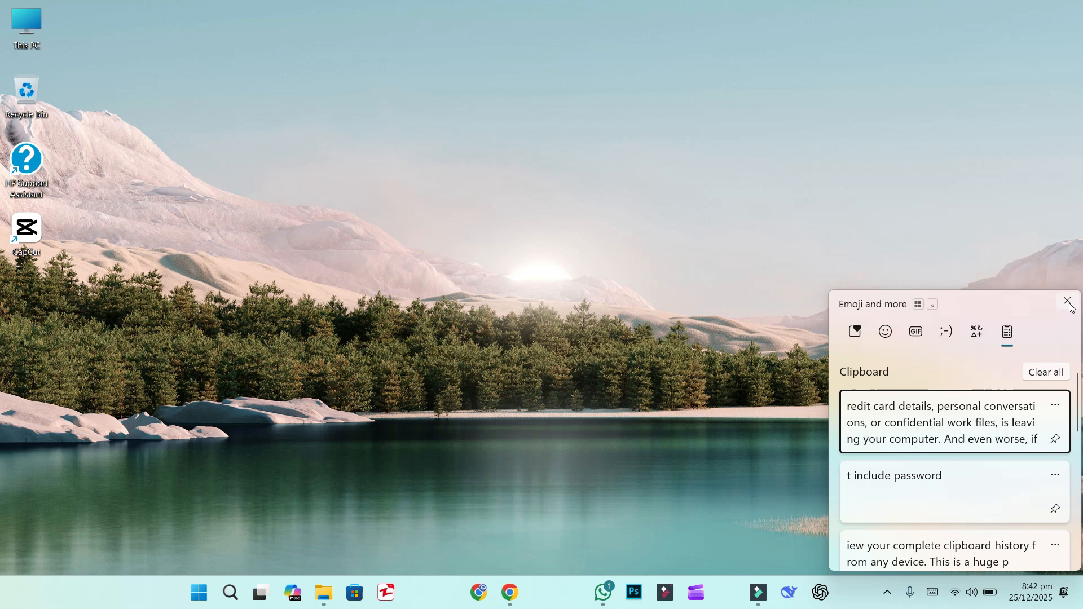
{"action": "left_click", "coordinate": [1068, 302]}
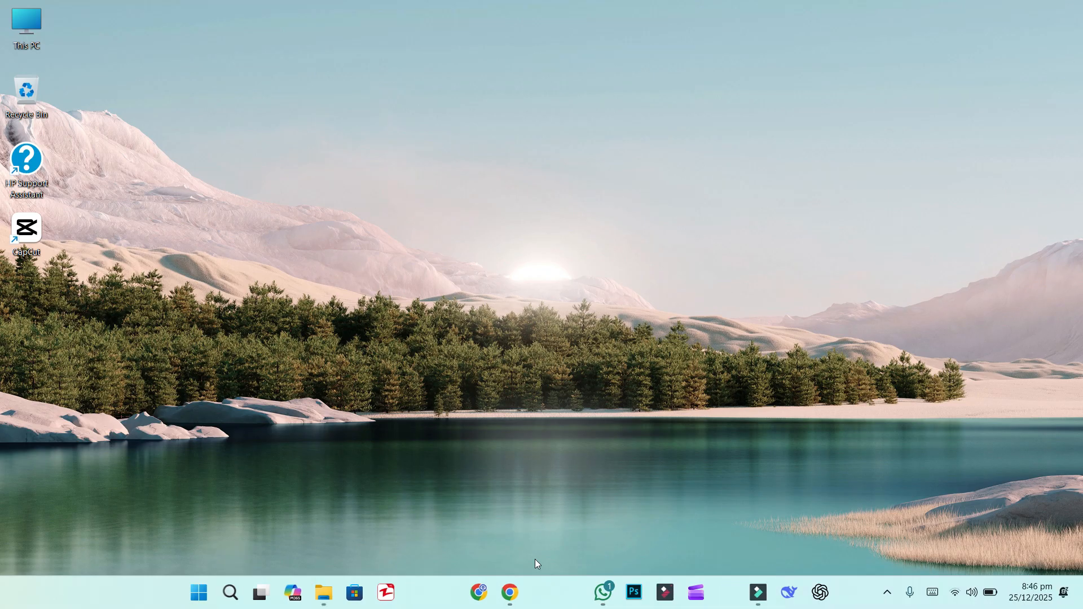
Search the Start menu for 'clipboard settings' to reach the System Clipboard page
{"action": "left_click", "coordinate": [198, 592]}
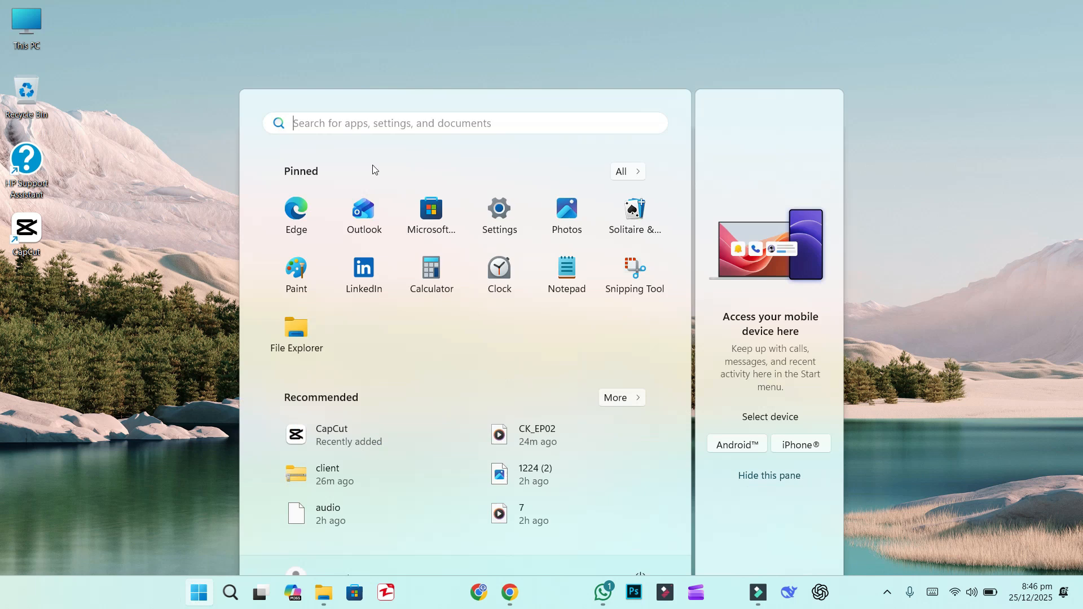
{"action": "type", "text": "clipboard settings"}
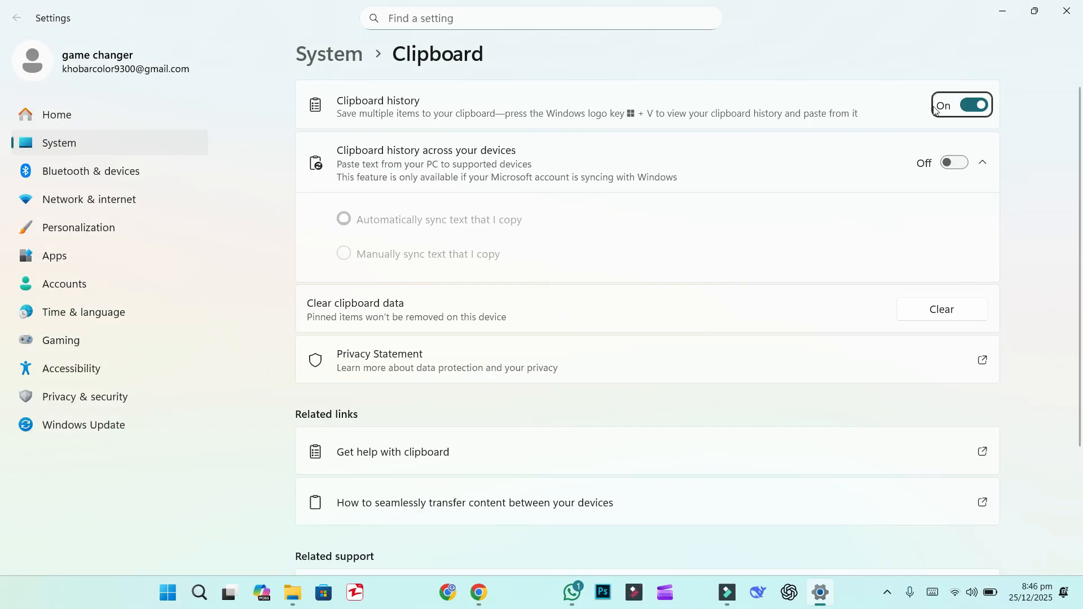
Switch the Clipboard history toggle off
{"action": "left_click", "coordinate": [962, 104]}
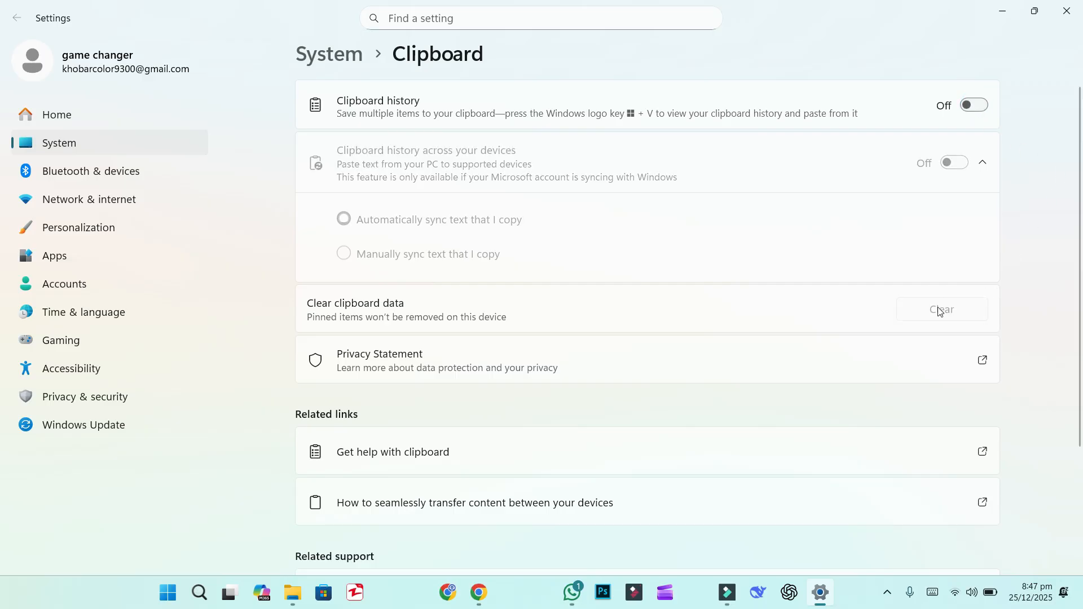
{"action": "mouse_move", "coordinate": [954, 319]}
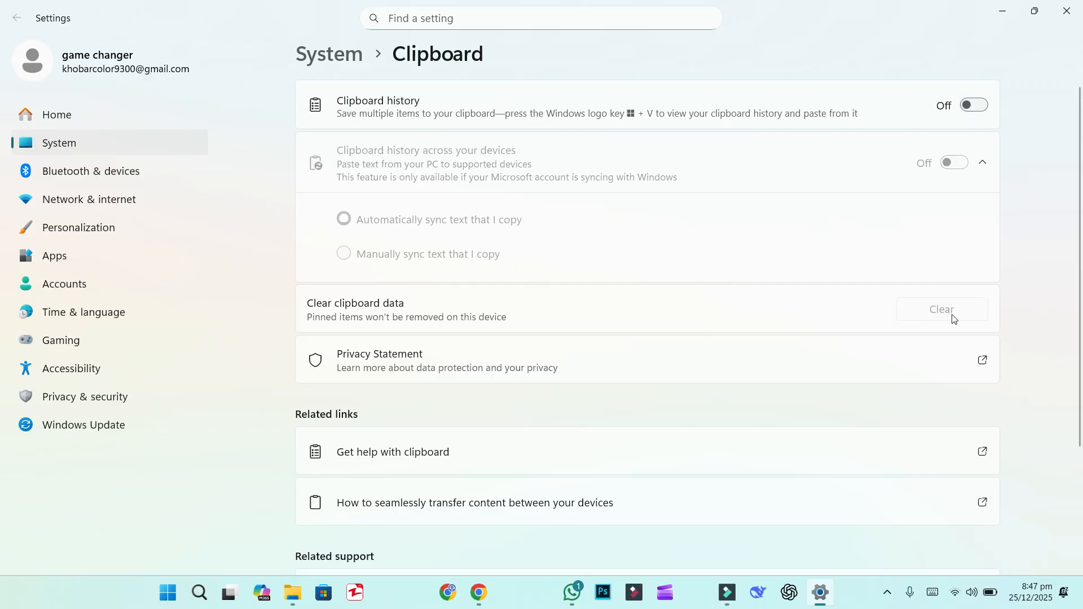
{"action": "mouse_move", "coordinate": [953, 332]}
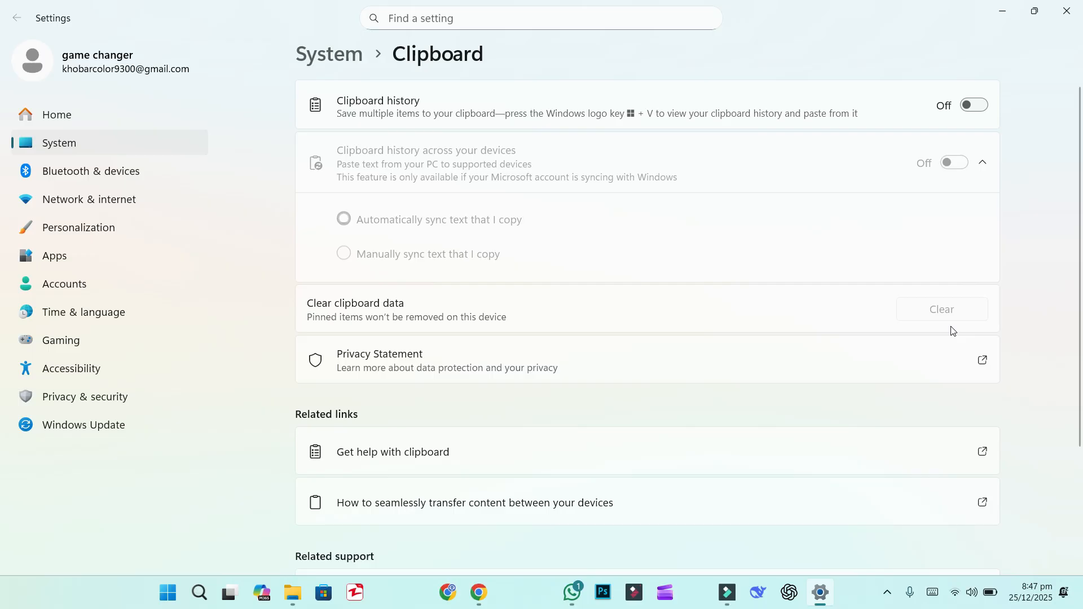
{"action": "mouse_move", "coordinate": [958, 308]}
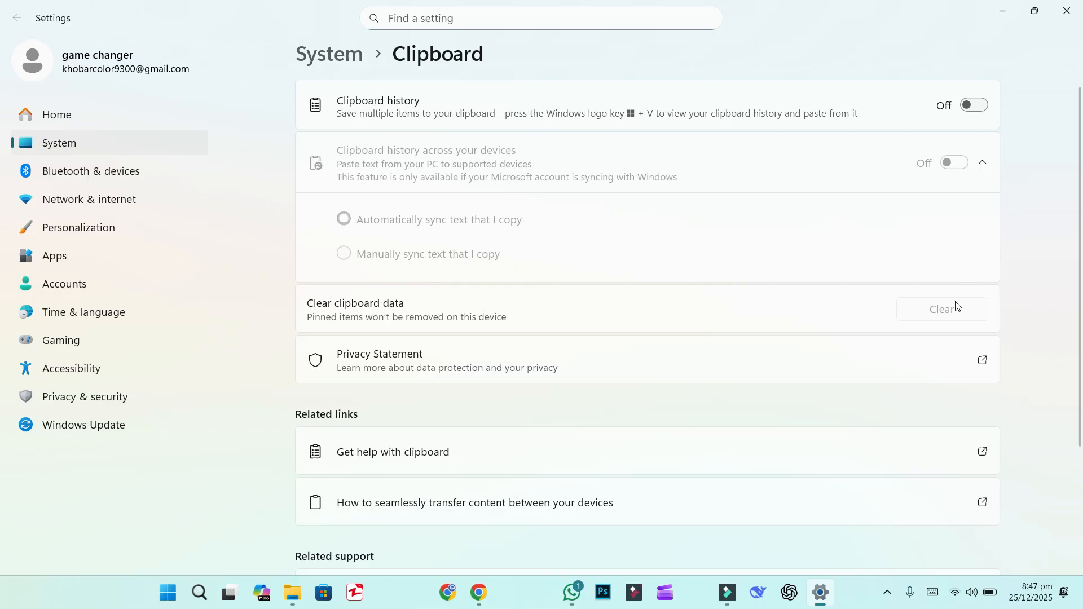
{"action": "mouse_move", "coordinate": [64, 283]}
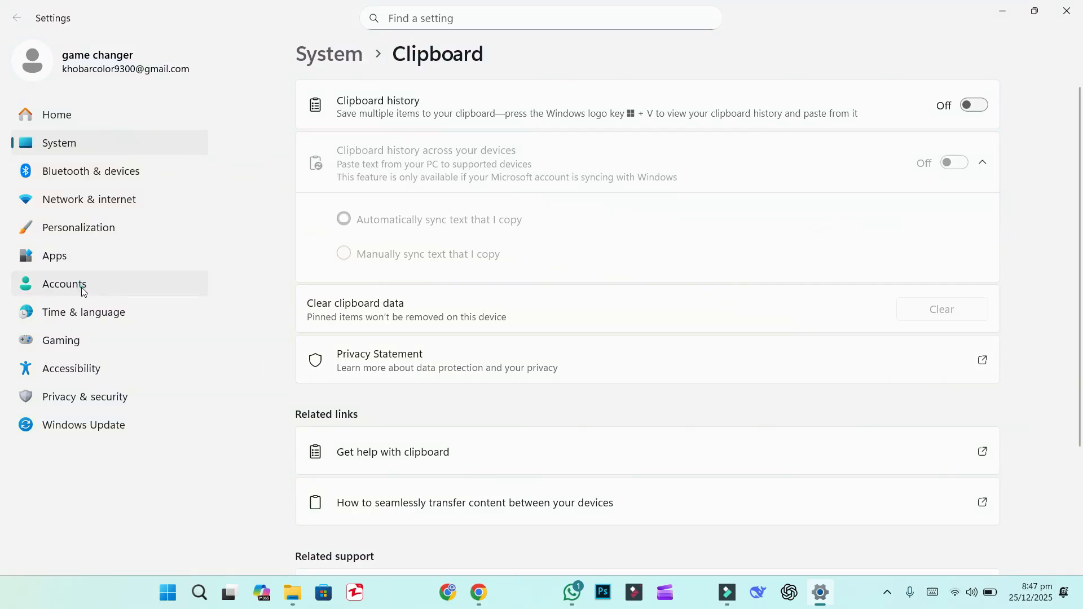
Go to Accounts and expand Remember my preferences under Windows backup
{"action": "left_click", "coordinate": [64, 283]}
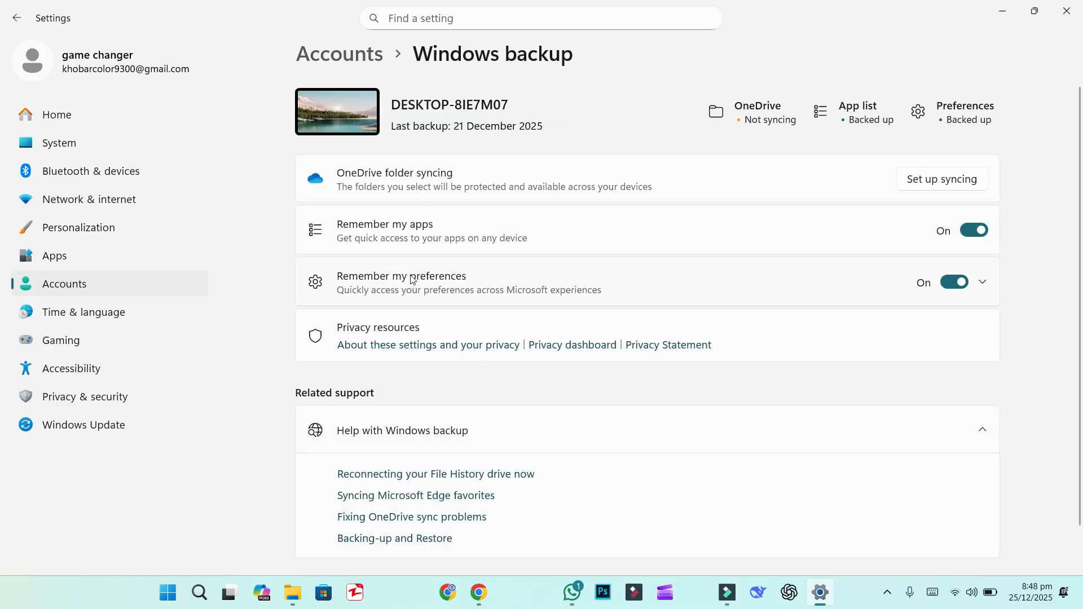
{"action": "left_click", "coordinate": [981, 282]}
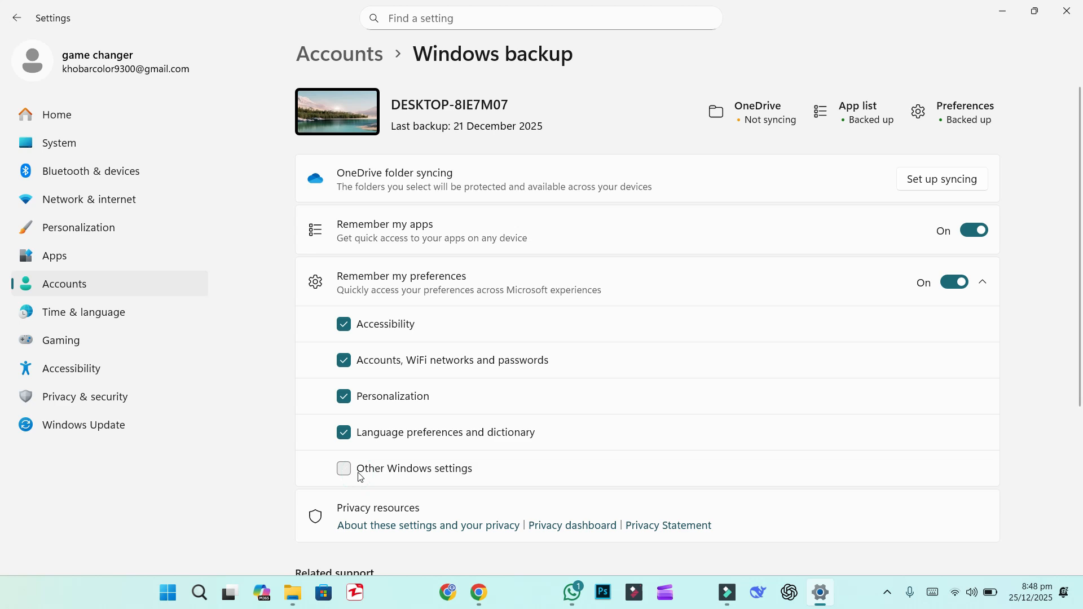